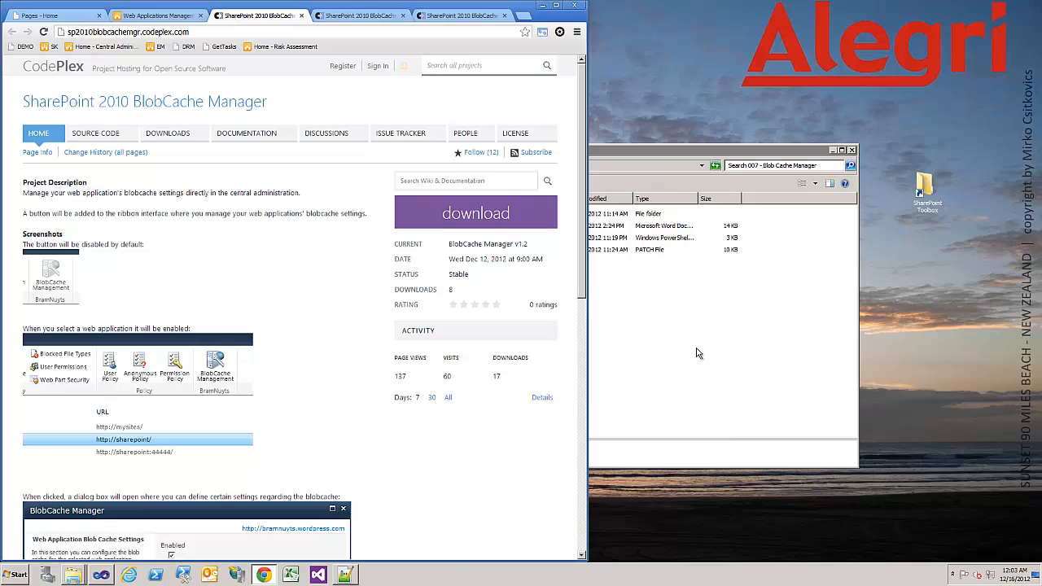
mouse_move(580, 334)
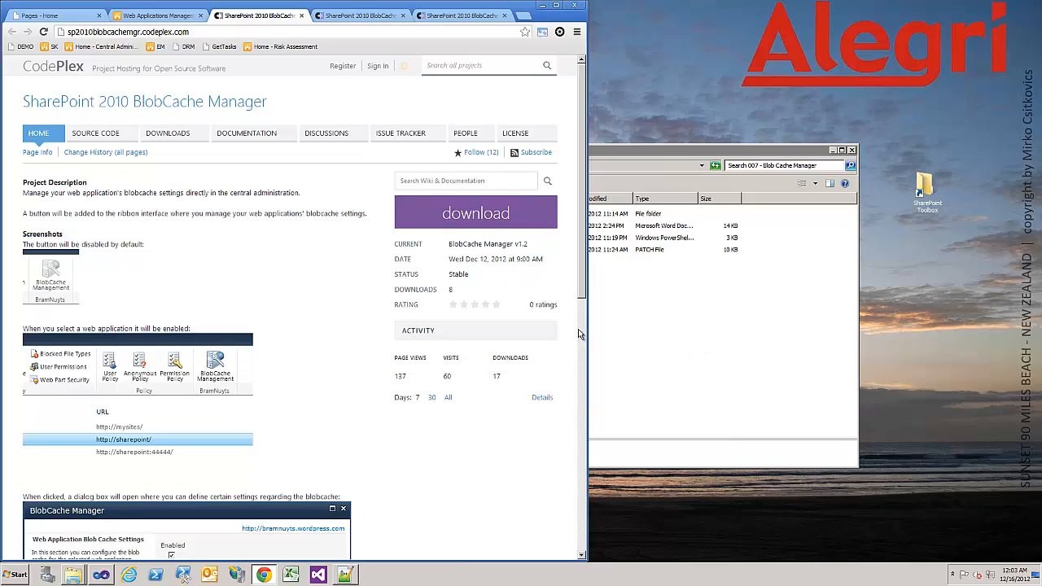
mouse_move(553, 340)
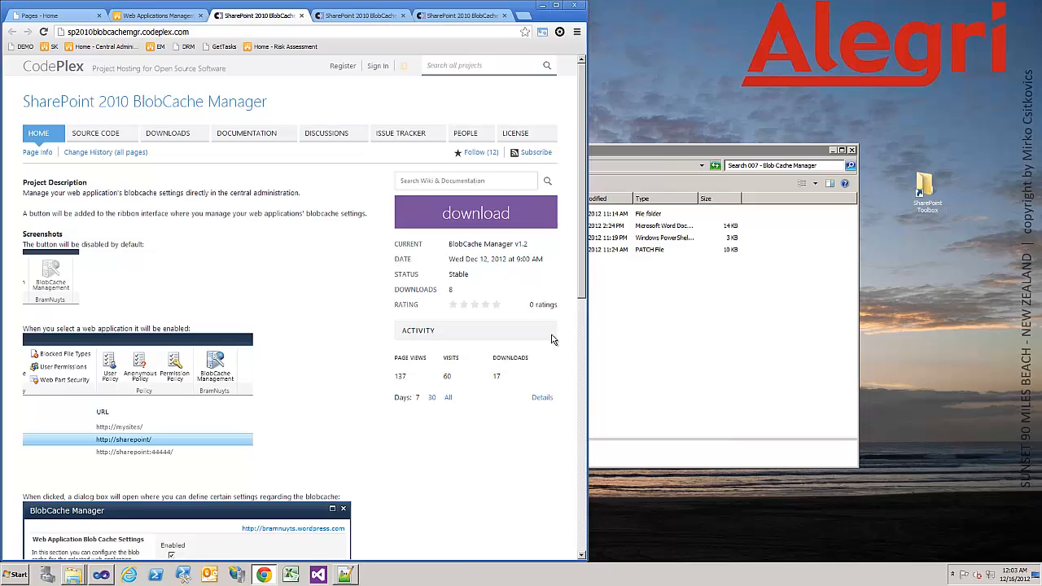
mouse_move(541, 351)
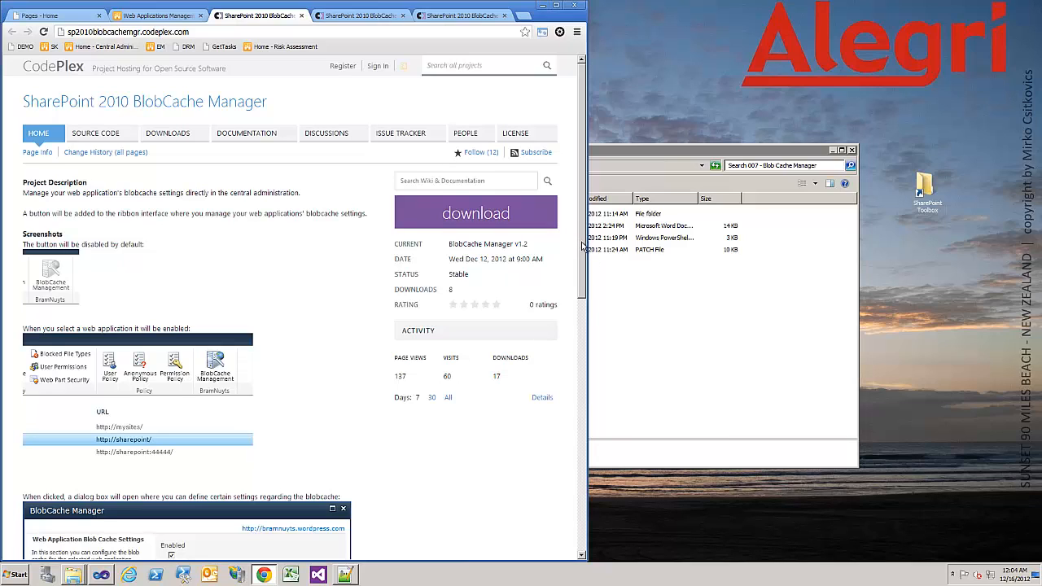
mouse_move(583, 247)
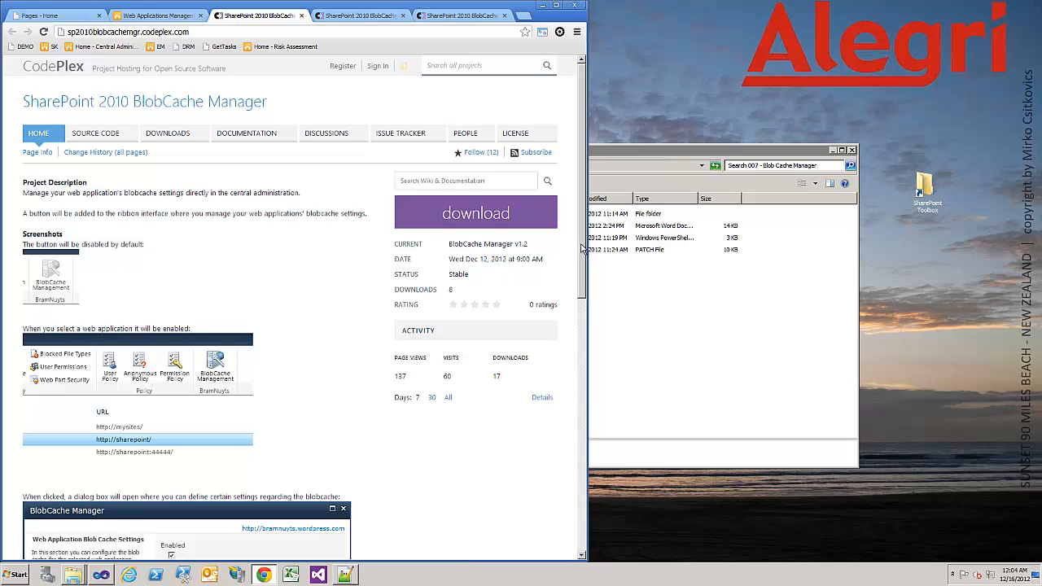
- Show the BlobCache Manager project's People page with its coordinator and followers
scroll("down", 3)
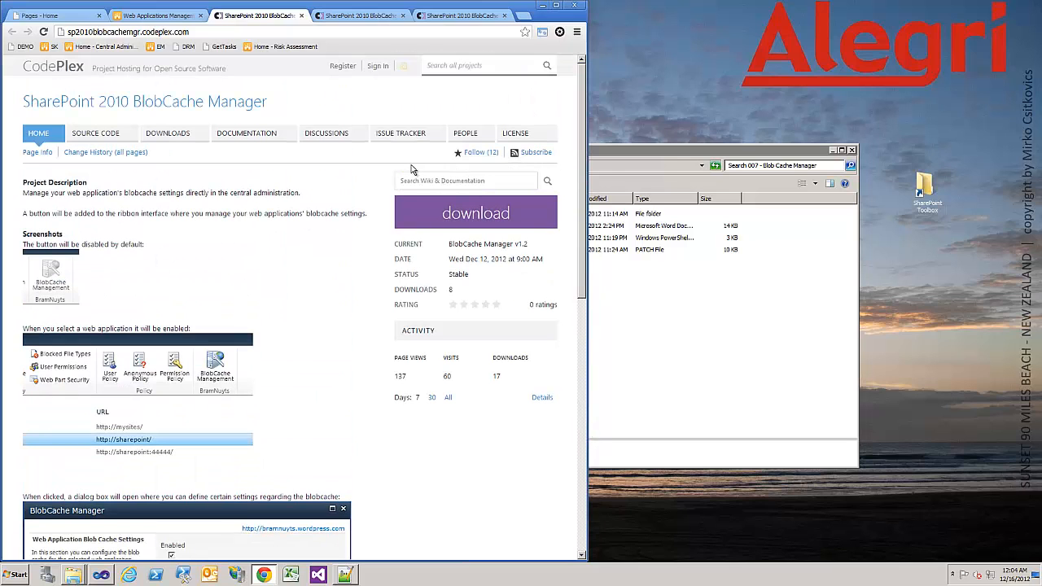
left_click(466, 134)
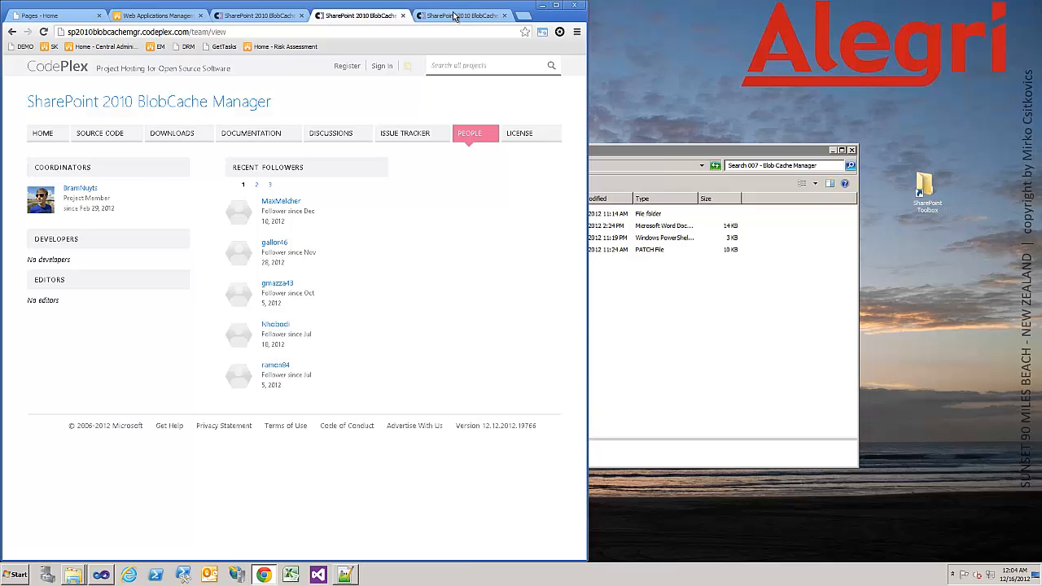
- Download BlobCacheManager.wsp from the BlobCache Manager v1.2 release page
left_click(171, 133)
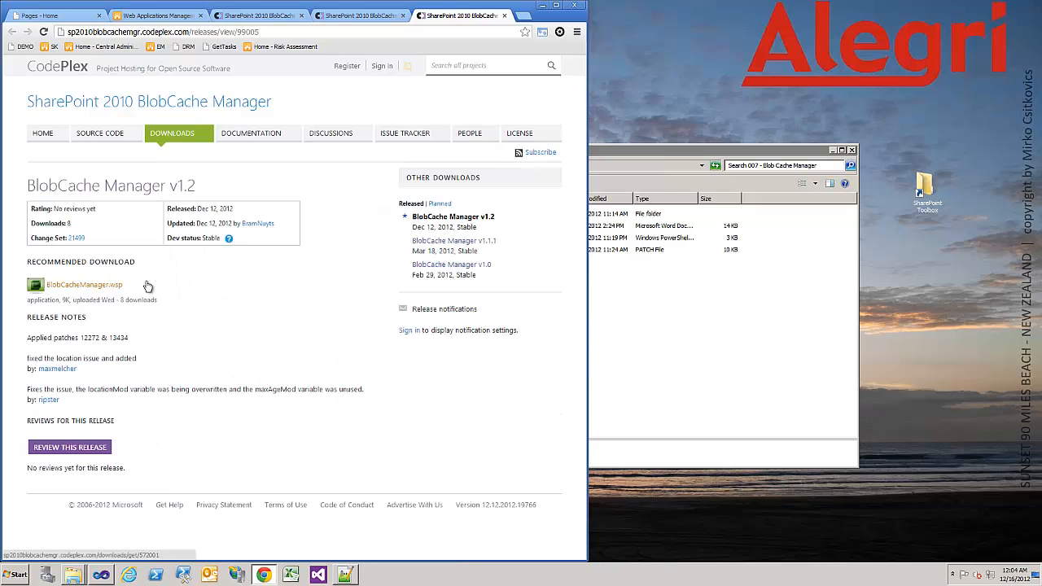
left_click(84, 285)
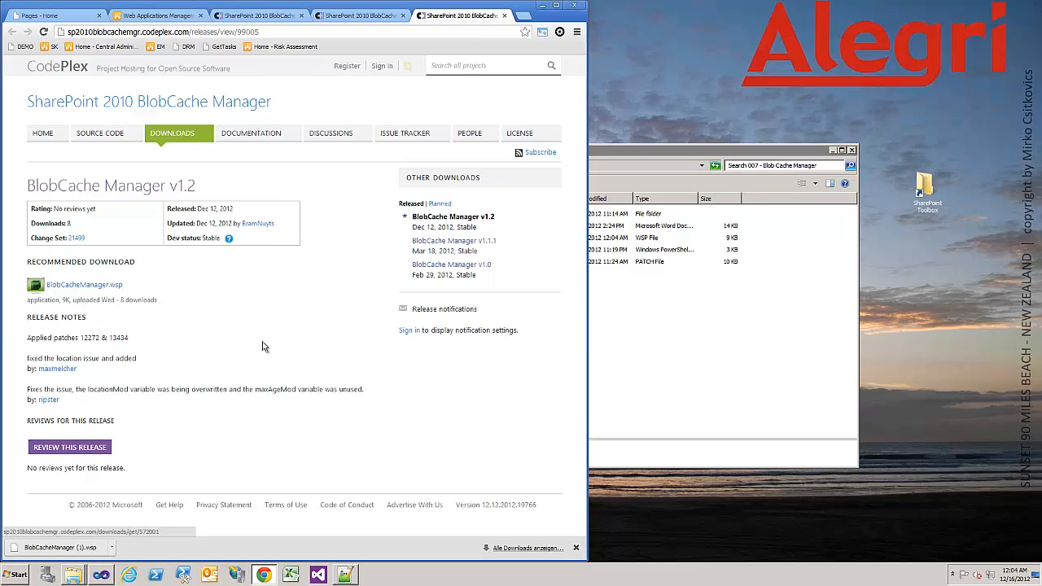
mouse_move(272, 462)
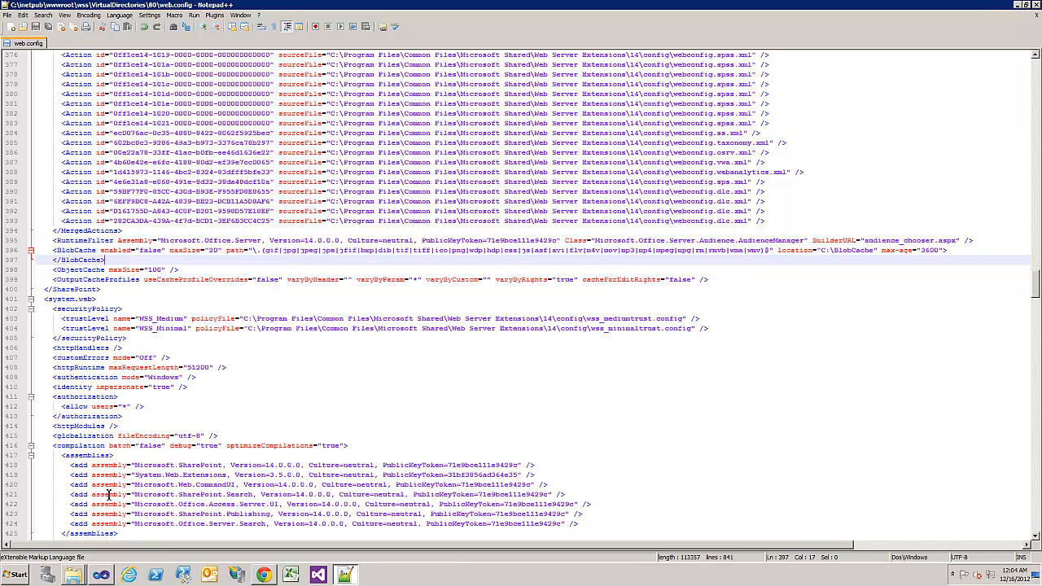
- Show the BlobCacheTest web test's demo page requests and validation rules via LoadTest1.loadtest
left_click(101, 574)
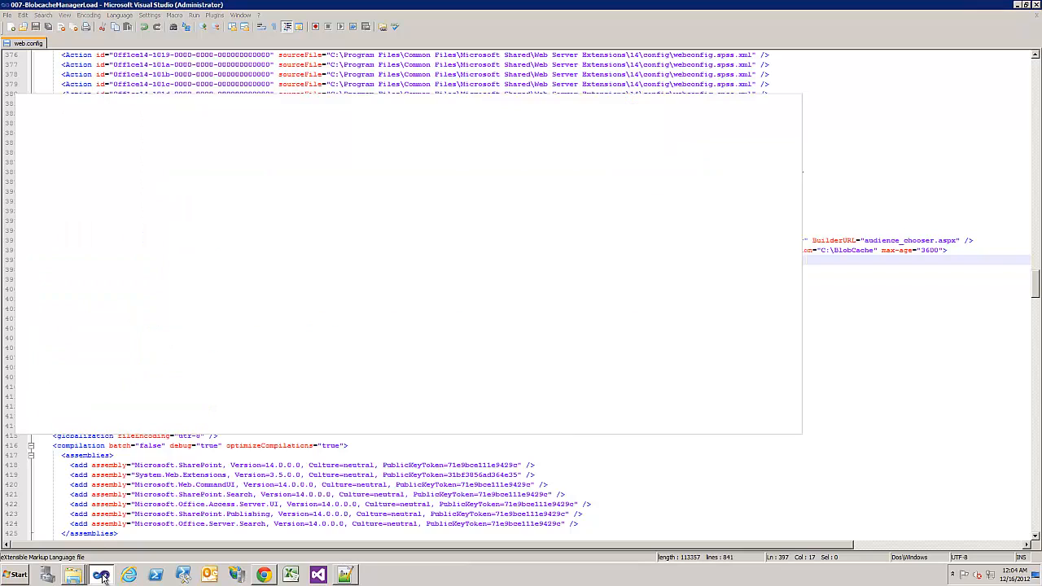
left_click(101, 577)
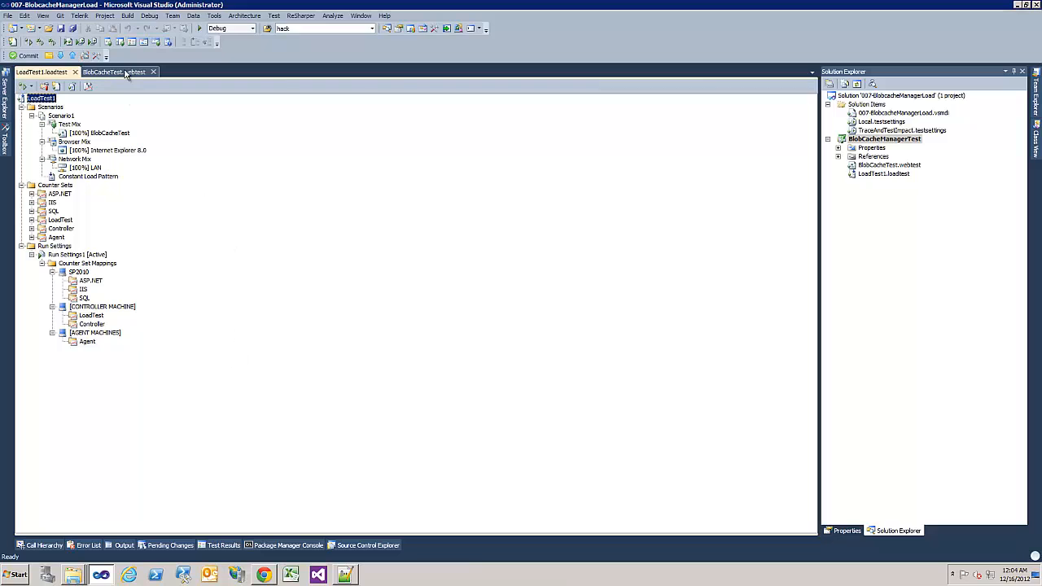
left_click(114, 71)
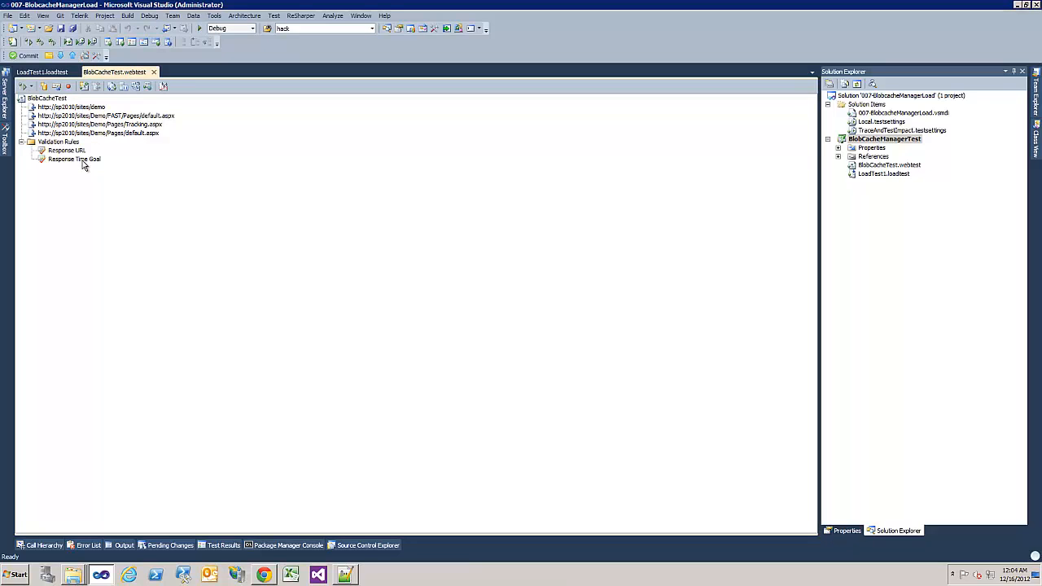
mouse_move(254, 550)
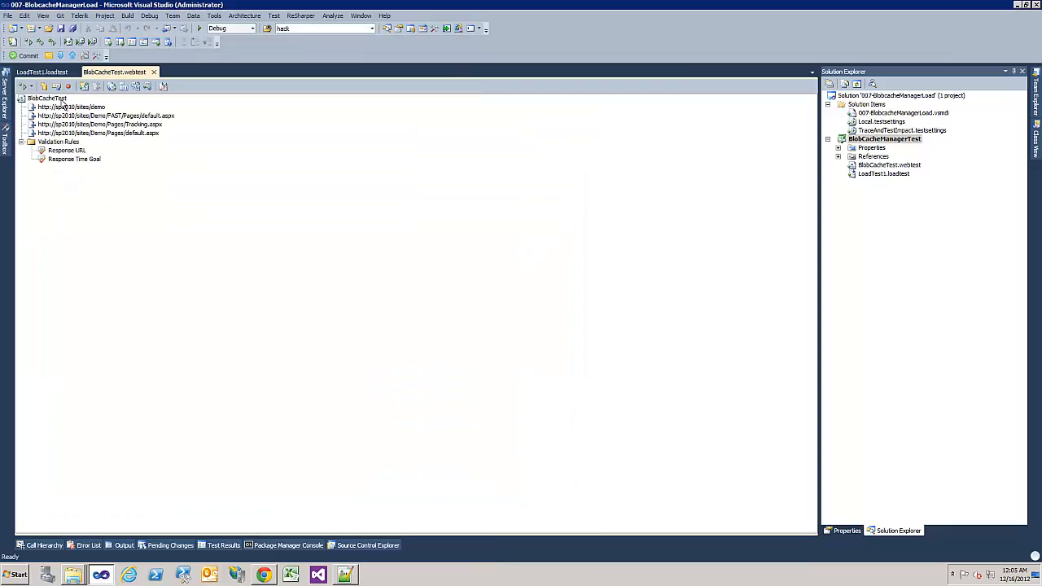
- Run LoadTest1 and describe its results as 'Without Blob Cache enabled'
left_click(41, 72)
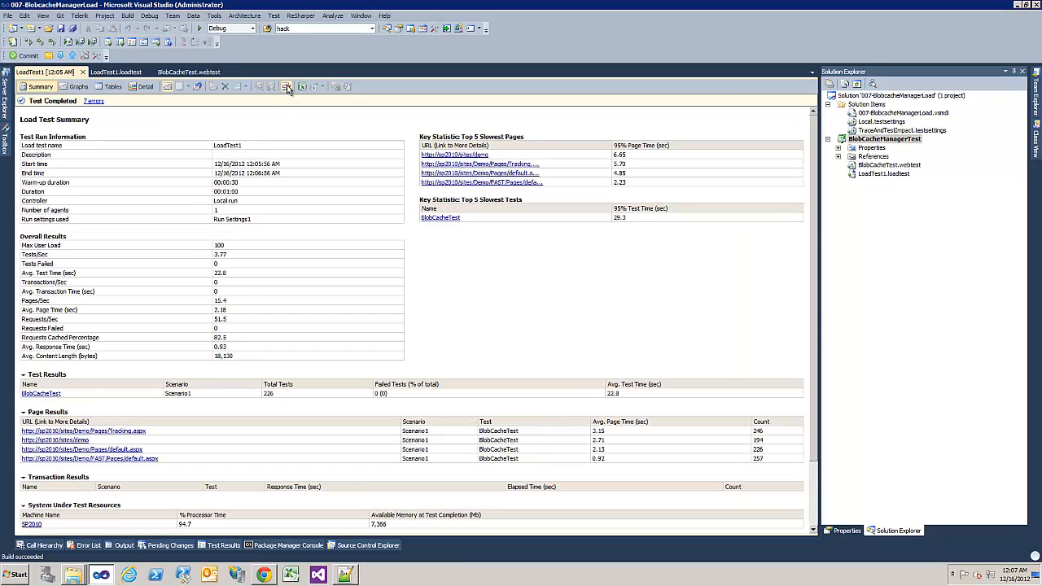
left_click(287, 86)
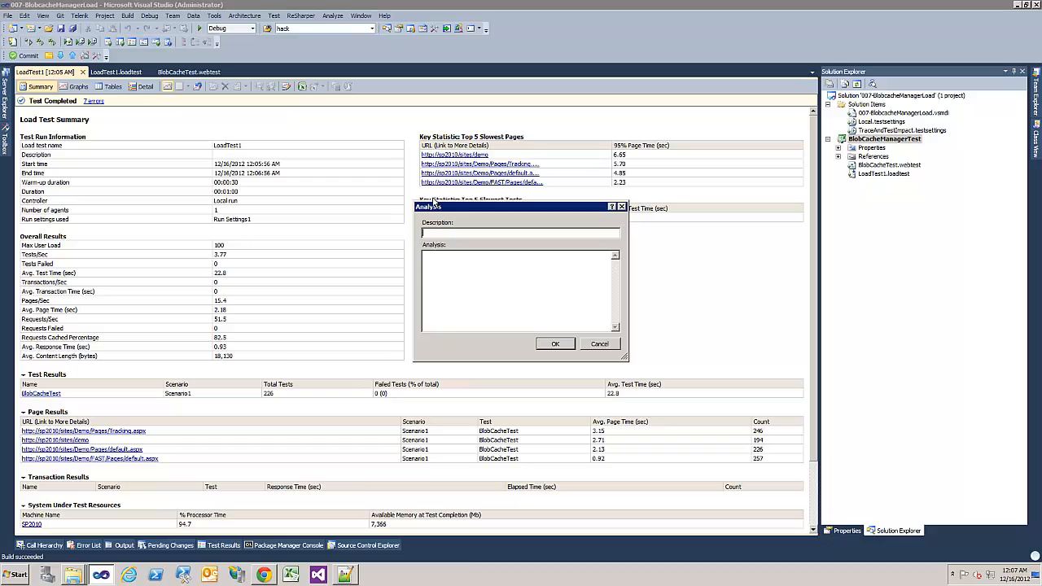
type("B")
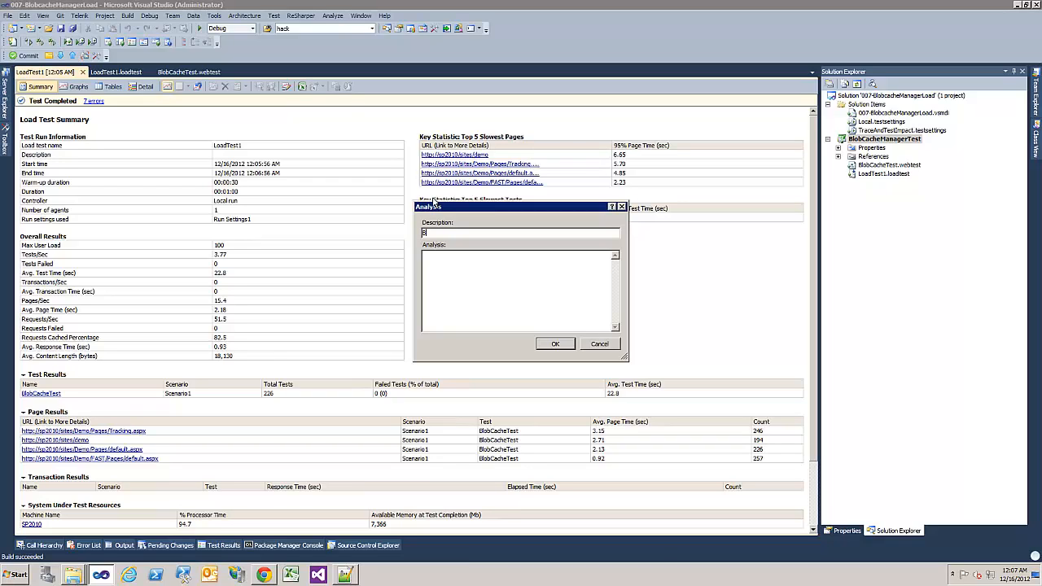
type("Without")
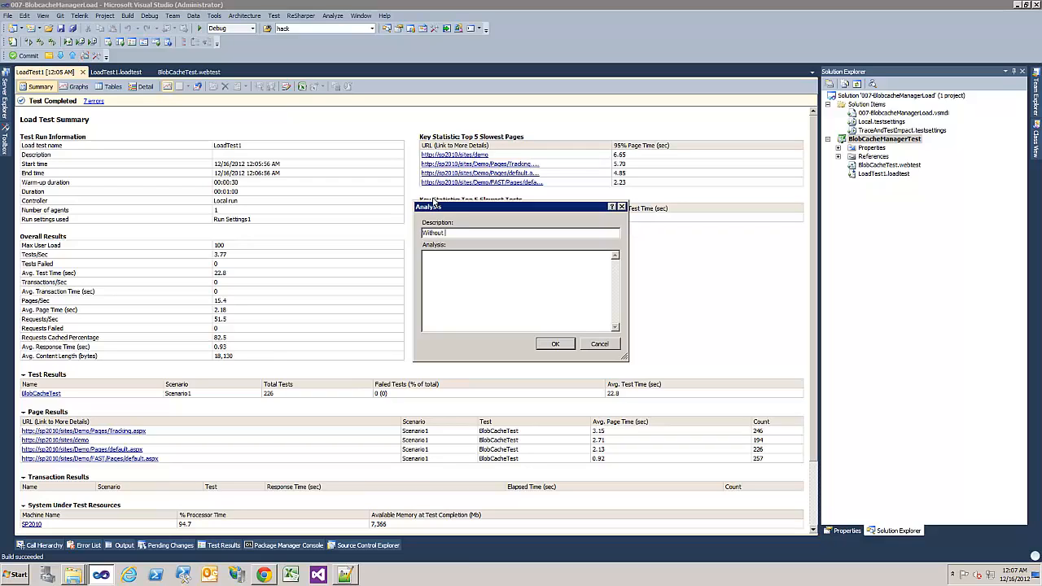
type("Blob Cache en")
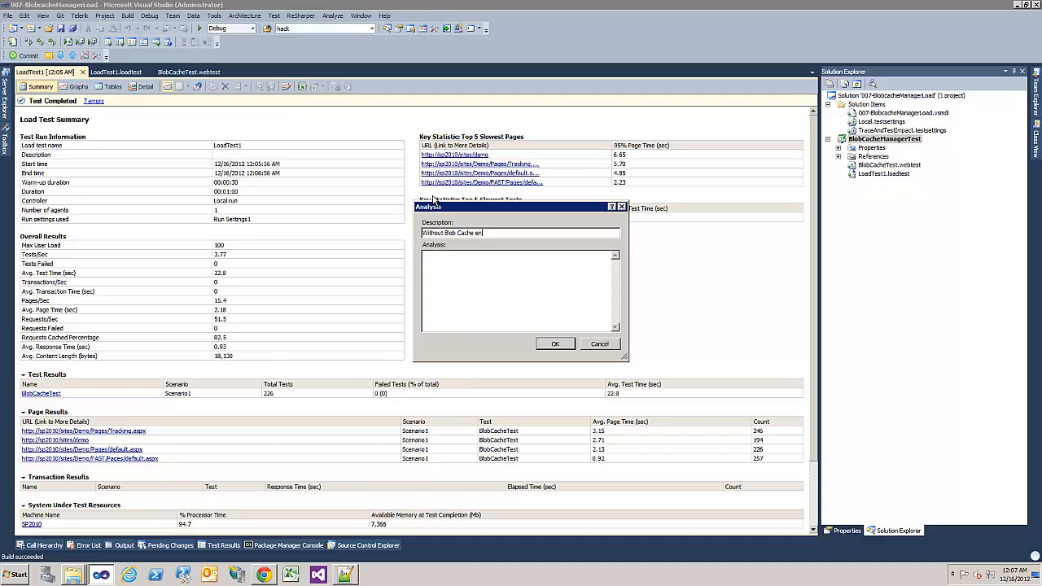
left_click(555, 342)
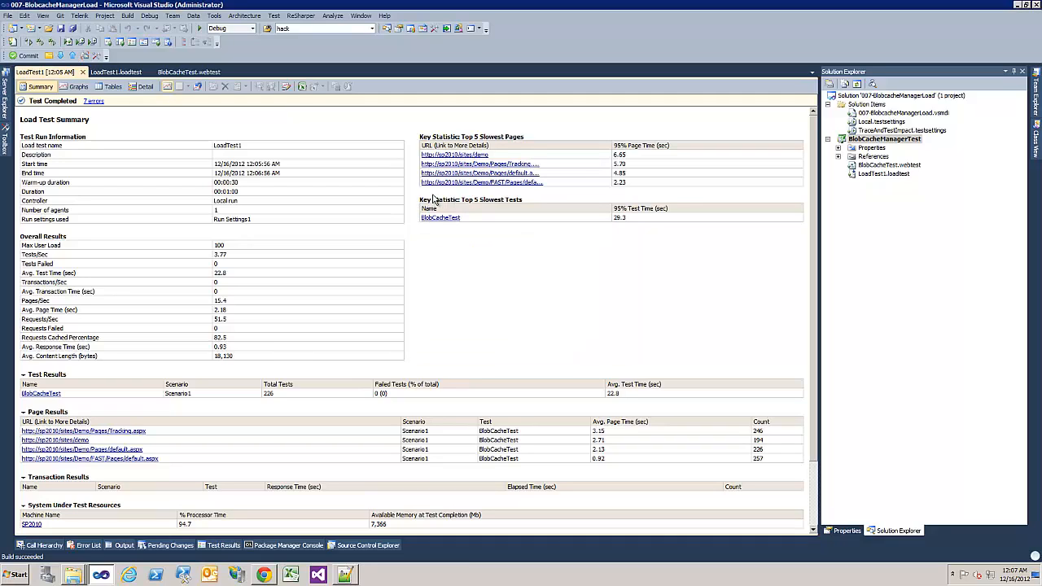
mouse_move(248, 411)
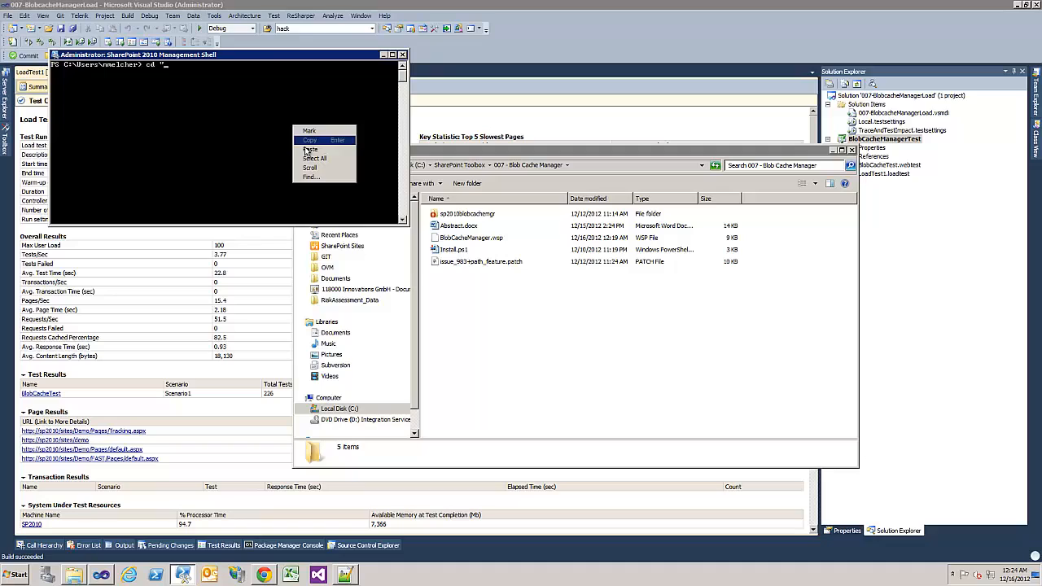
- Paste the BlobCache Manager install command into the SharePoint 2010 Management Shell
left_click(311, 151)
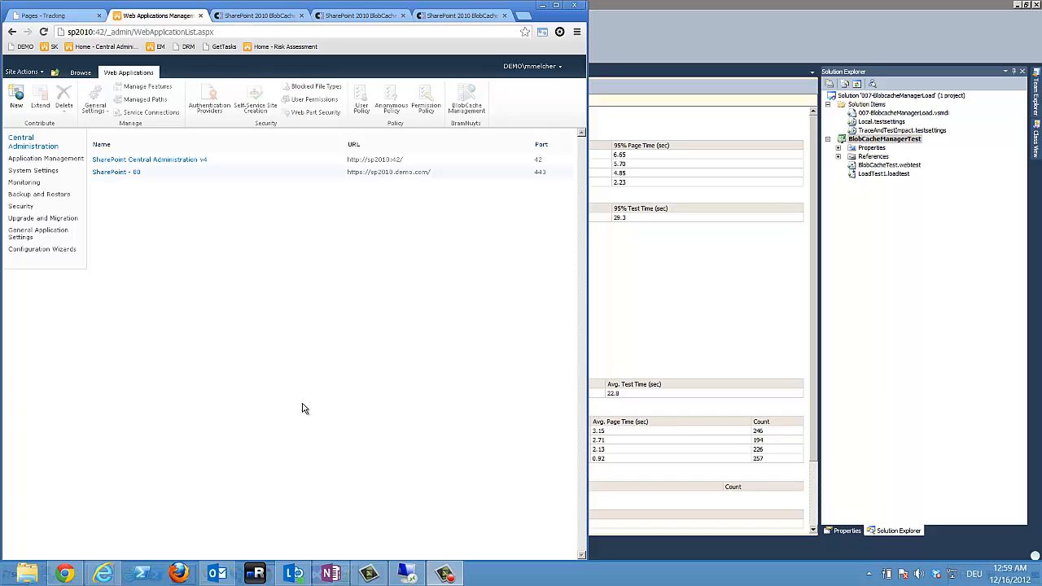
- Enable BlobCache for the SharePoint - 80 web application and save the settings
left_click(116, 173)
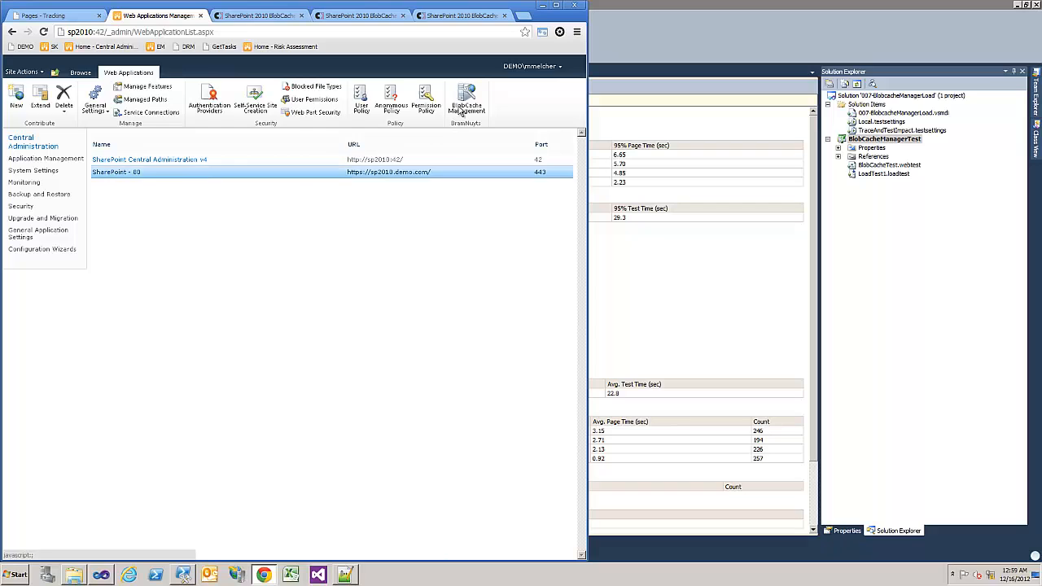
left_click(465, 98)
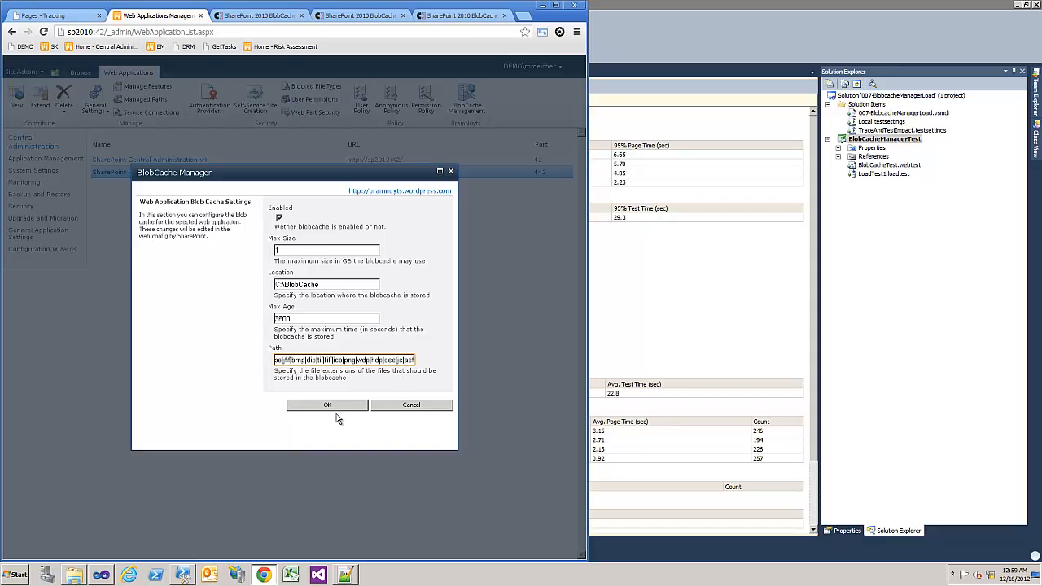
left_click(327, 404)
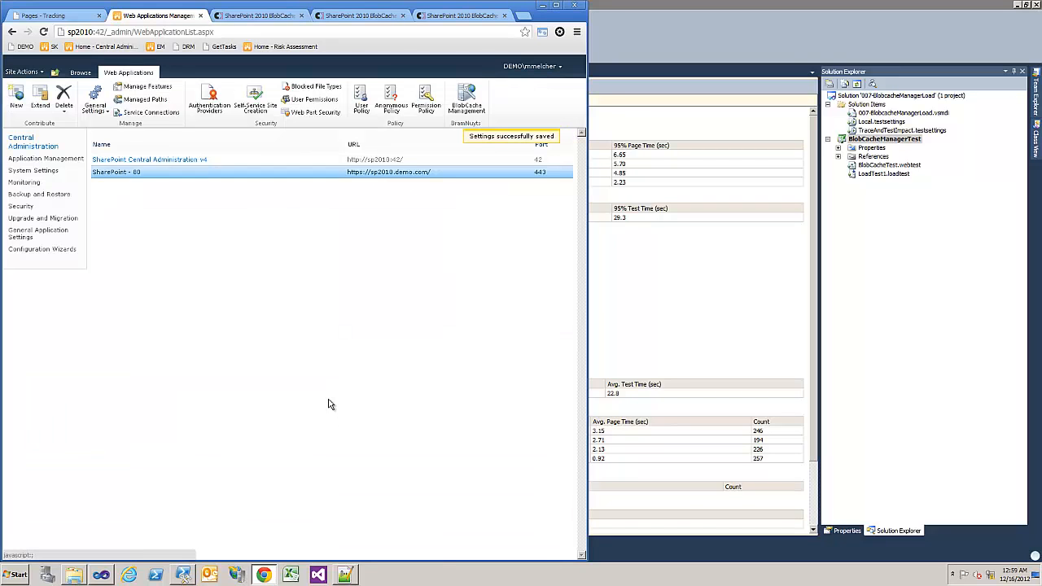
mouse_move(348, 574)
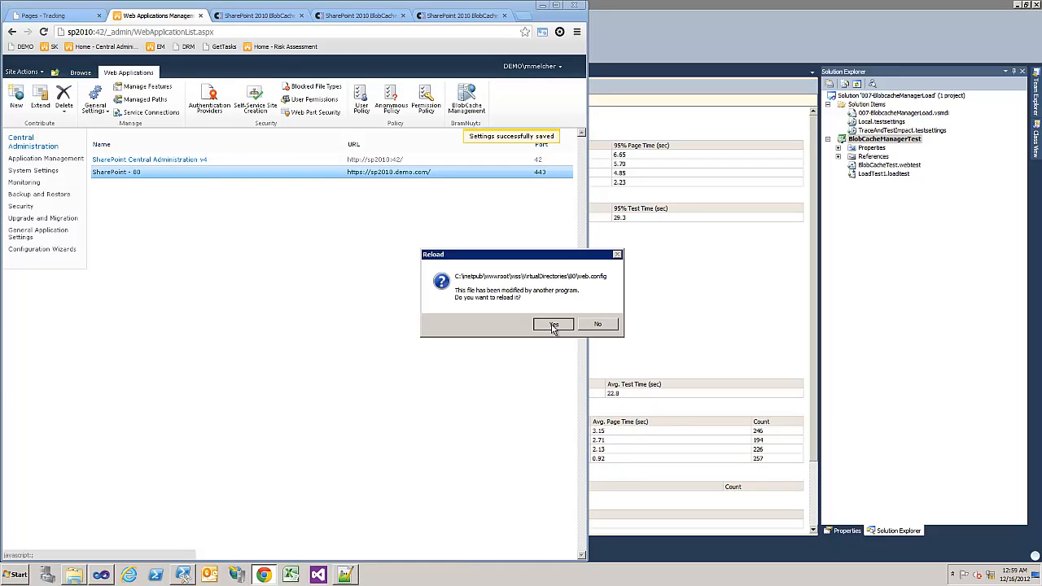
- Reload the externally changed web.config and return to the LoadTest1 load test
left_click(554, 324)
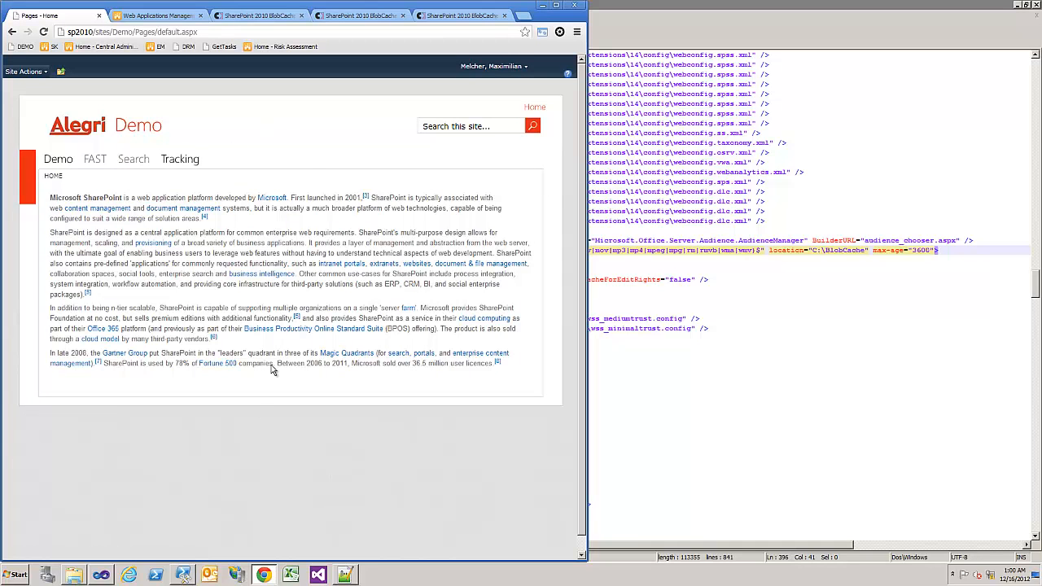
left_click(101, 577)
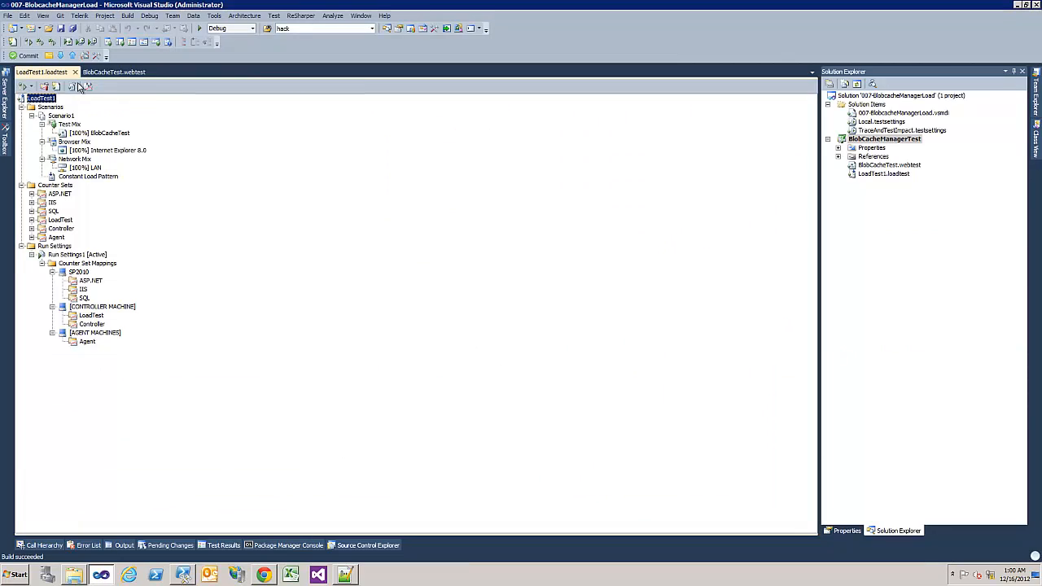
- Review the BlobCacheTest pages and run LoadTest1 a second time
left_click(114, 72)
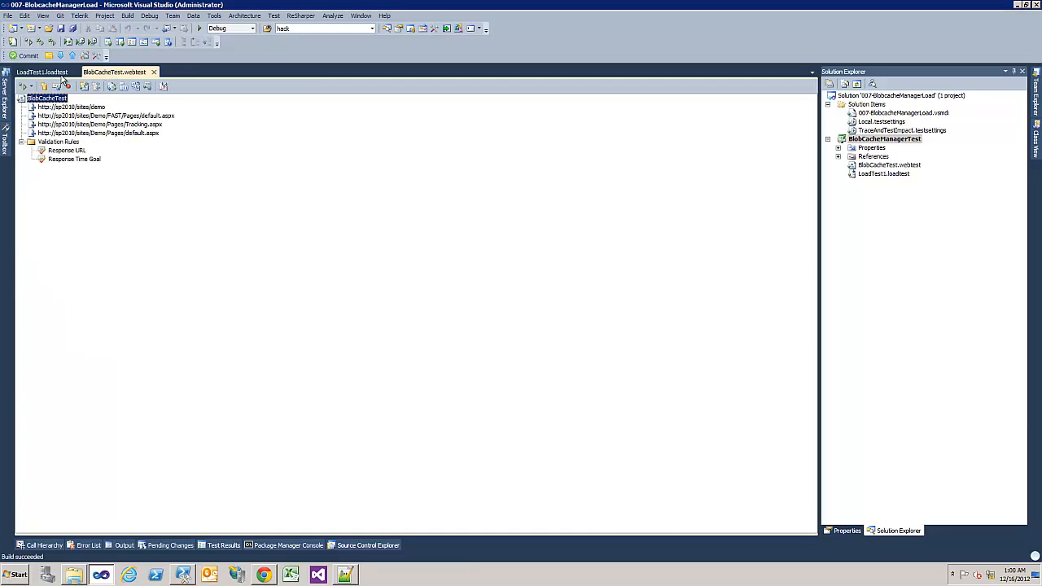
left_click(40, 71)
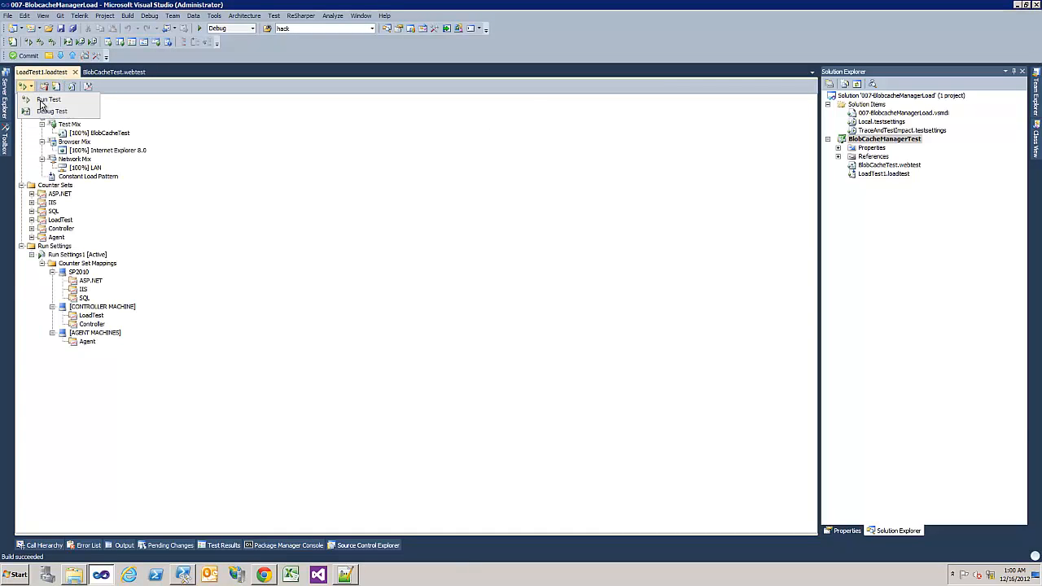
left_click(49, 100)
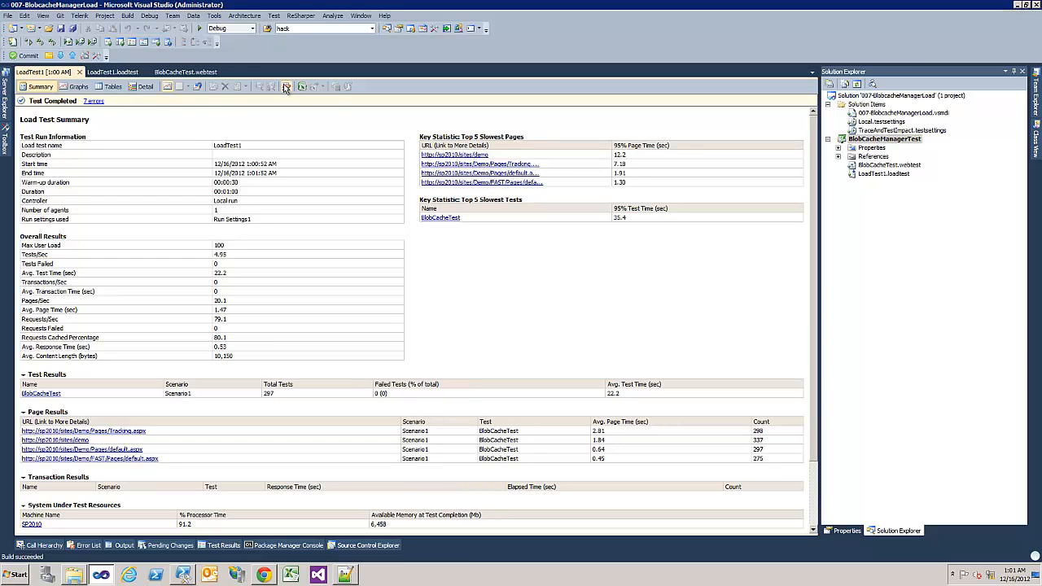
- Describe the second run's results as 'Blob cache enabled'
left_click(286, 86)
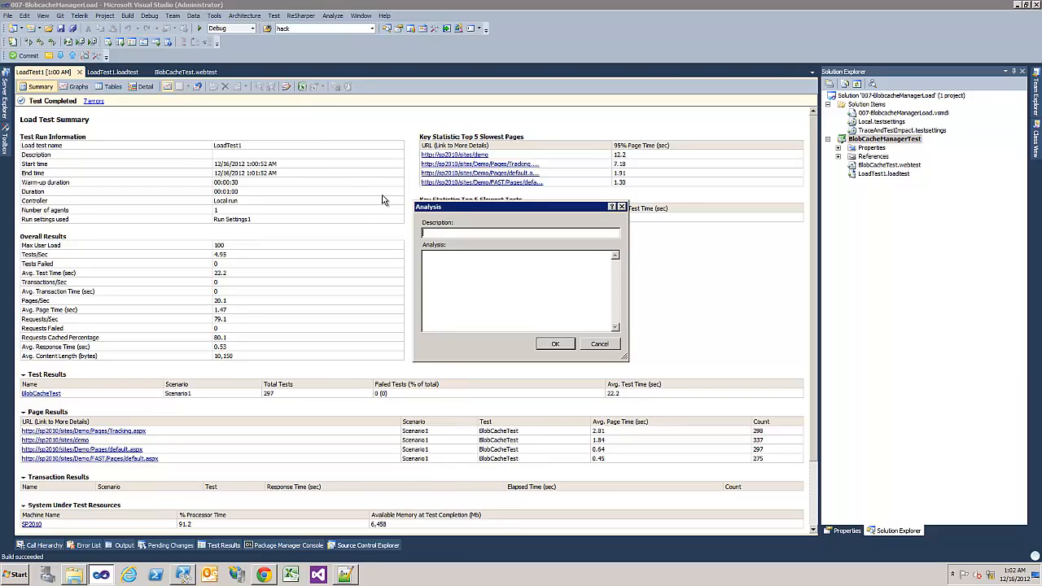
type("Blob cach")
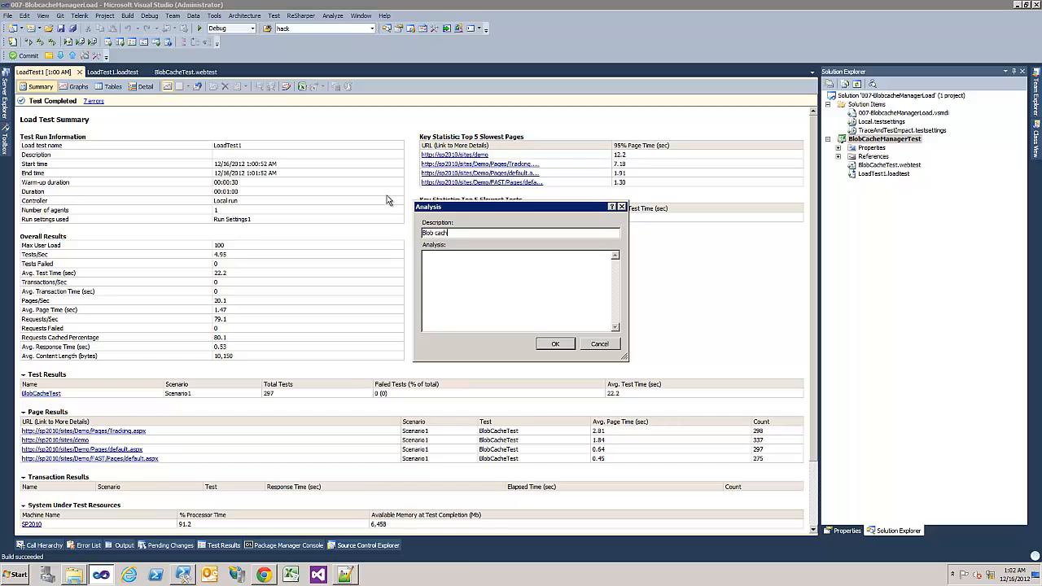
left_click(555, 342)
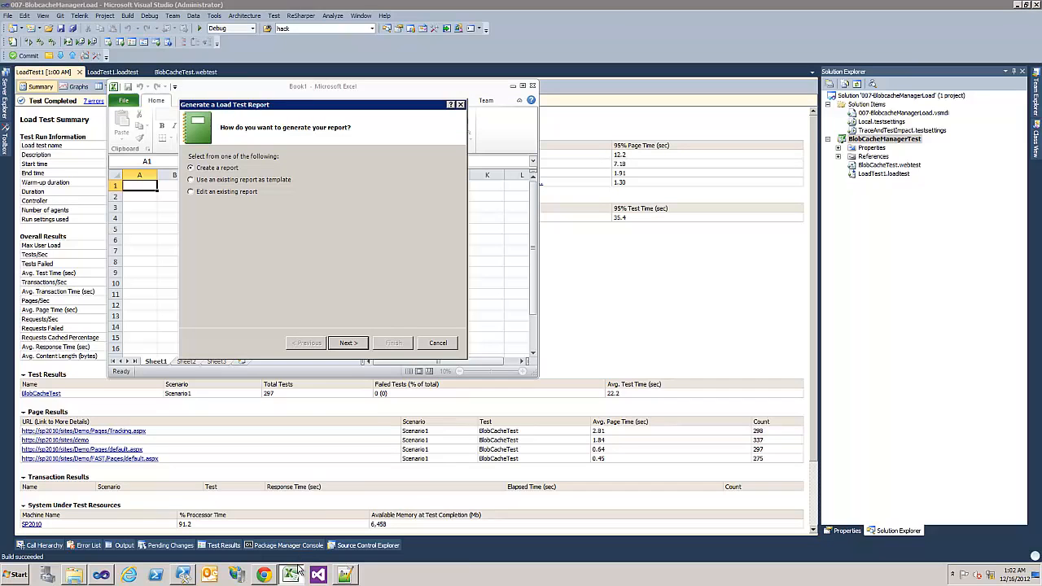
- Start a run-comparison load test report named Comparison in Excel's report wizard
left_click(349, 342)
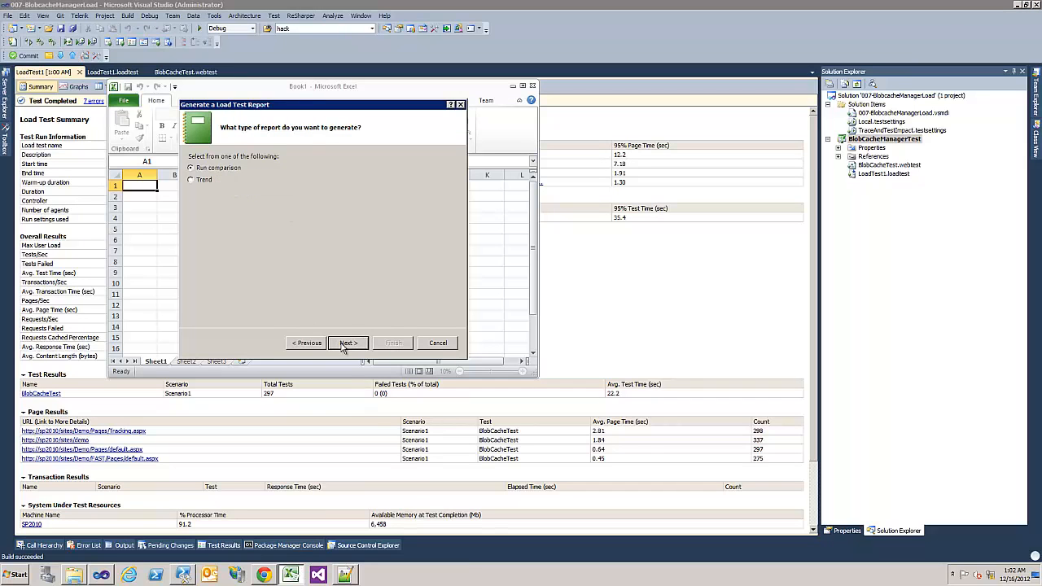
left_click(349, 342)
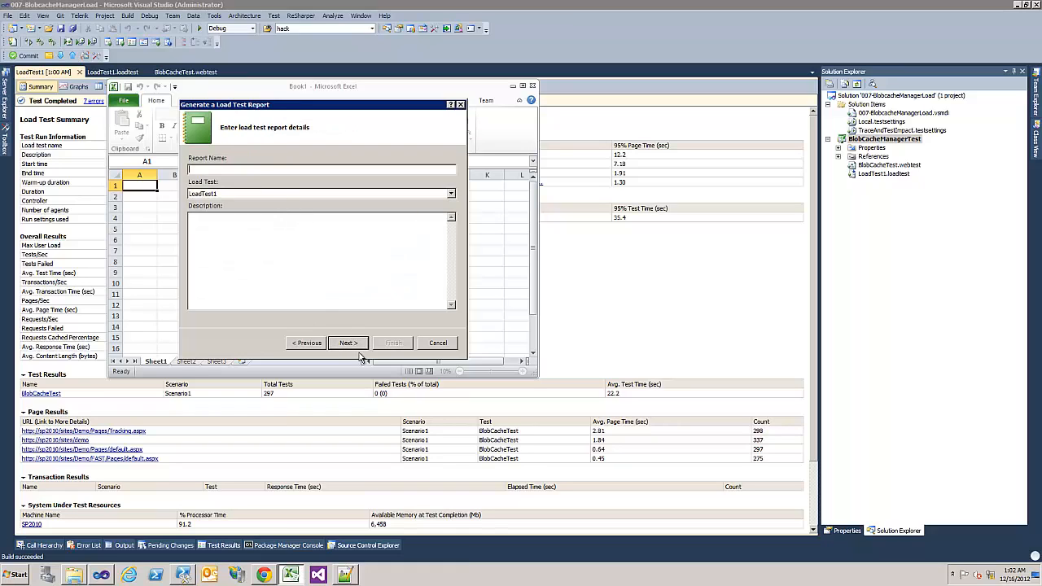
left_click(348, 341)
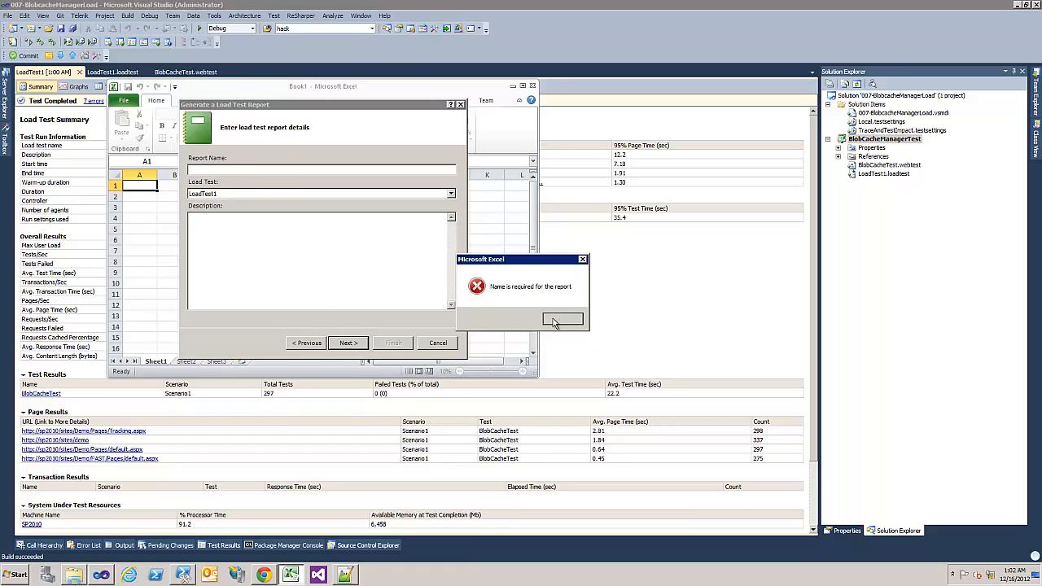
left_click(561, 318)
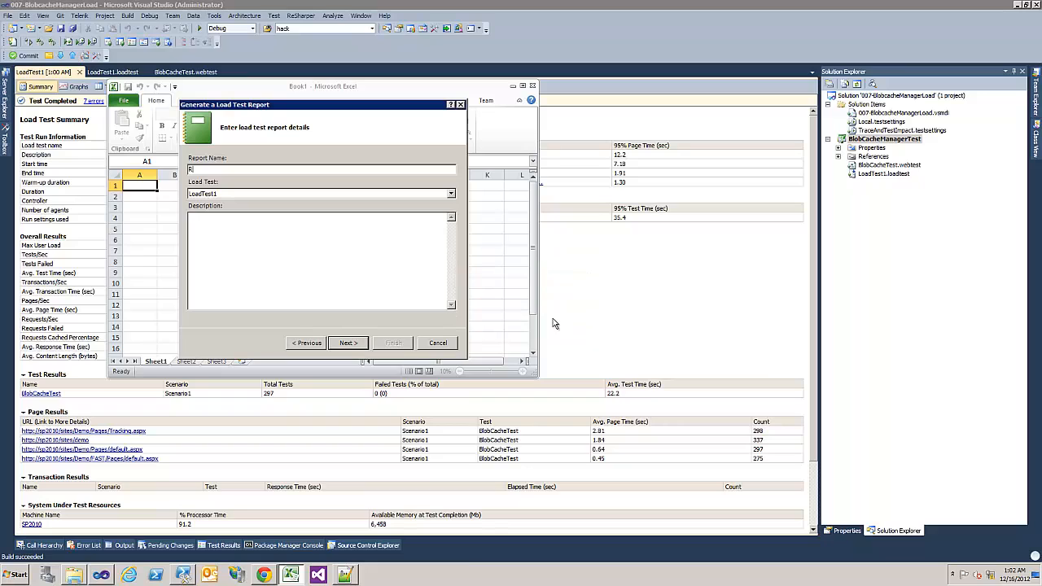
type("Compl")
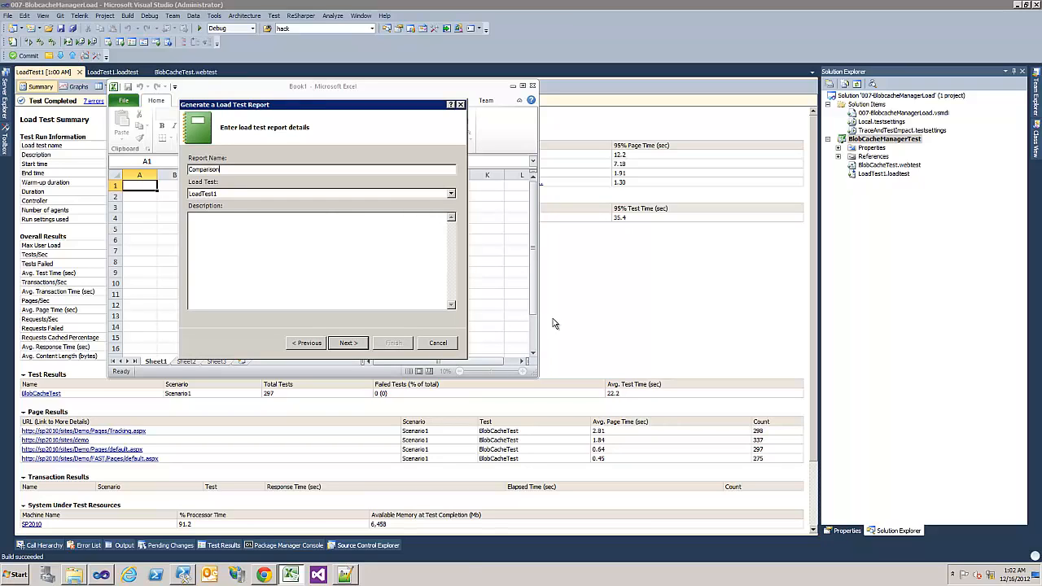
left_click(348, 342)
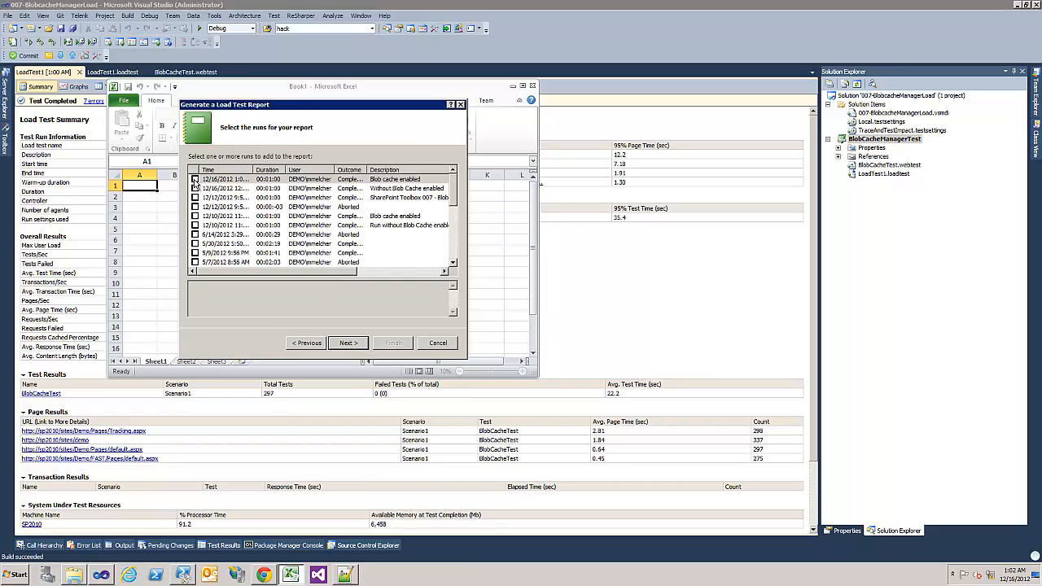
- Include both load test runs and generate the comparison report
left_click(195, 178)
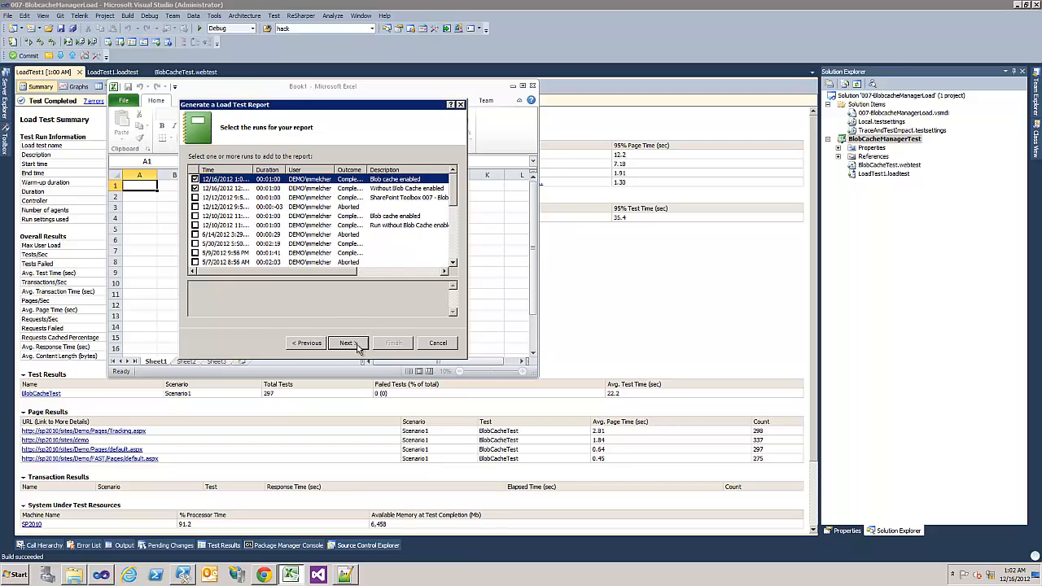
left_click(345, 341)
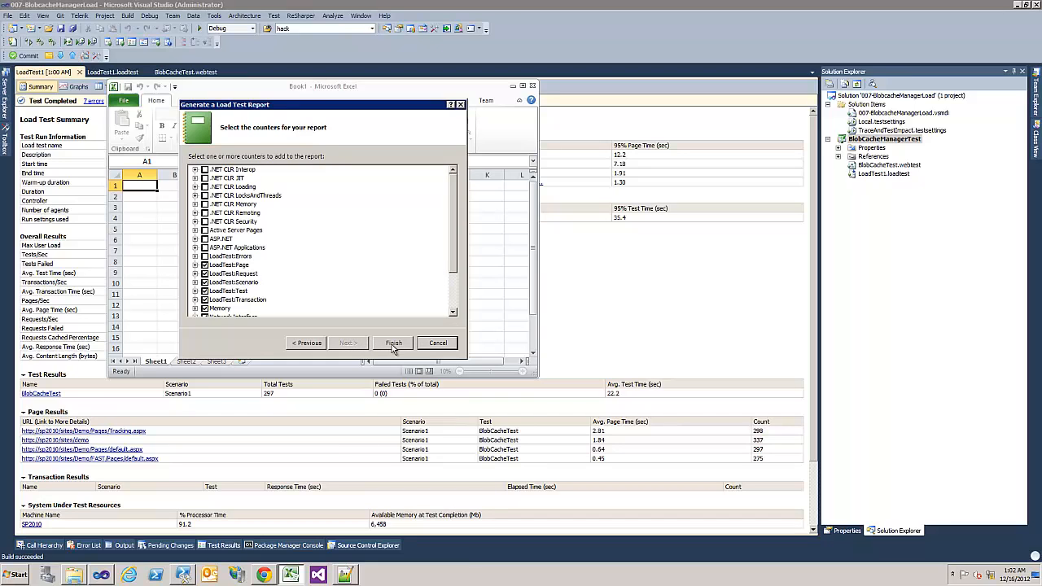
left_click(392, 342)
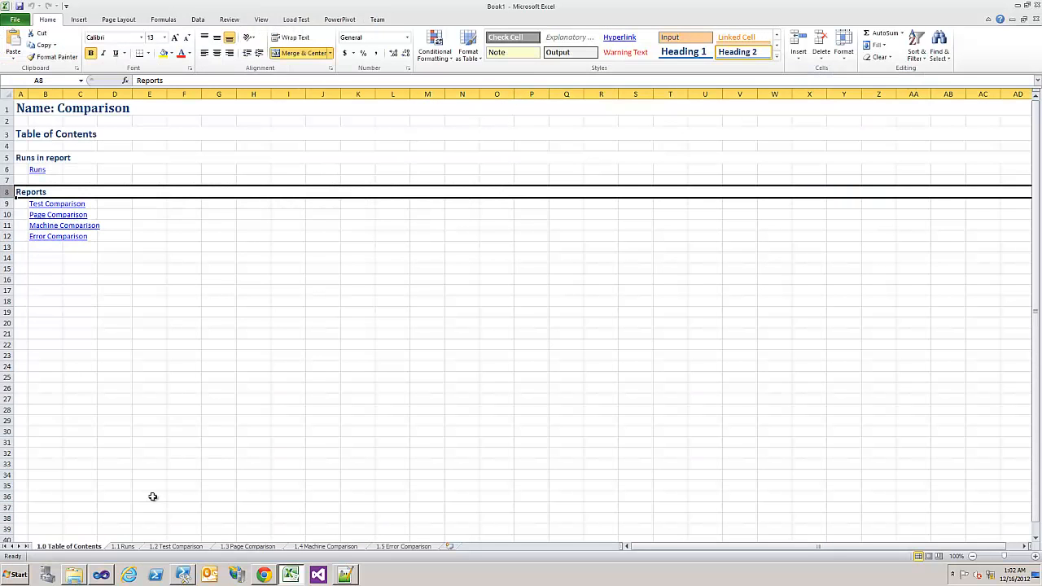
- Review the Runs sheet and the Test Comparison sheet showing 22.18 s vs 22.80 s
left_click(124, 547)
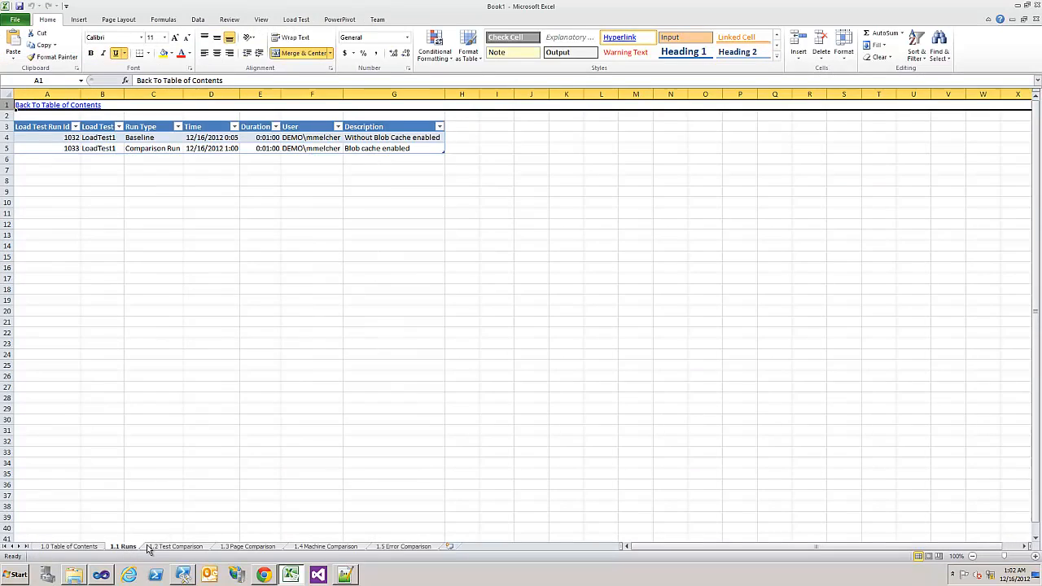
left_click(175, 547)
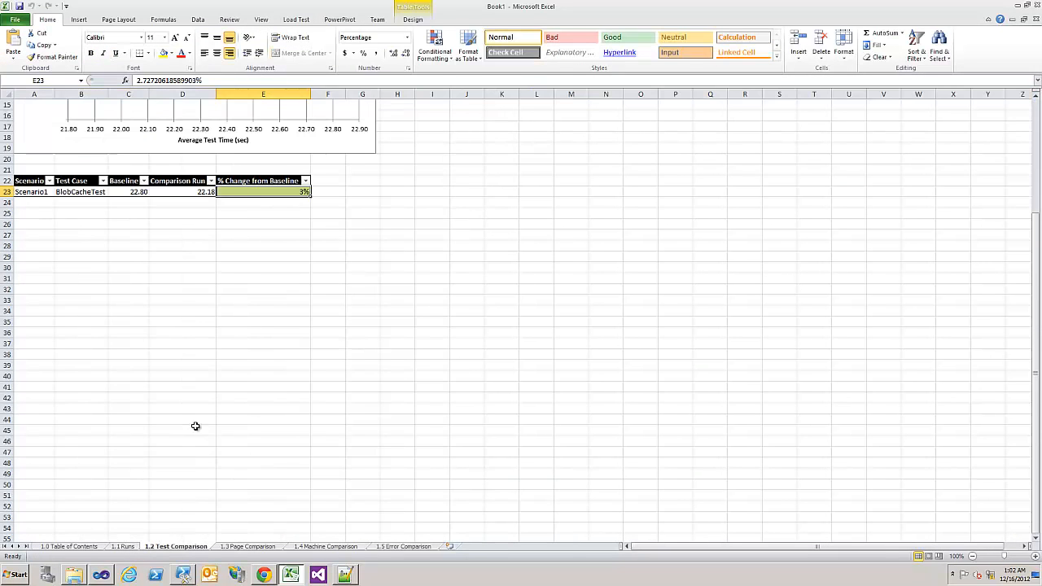
scroll("up", 3)
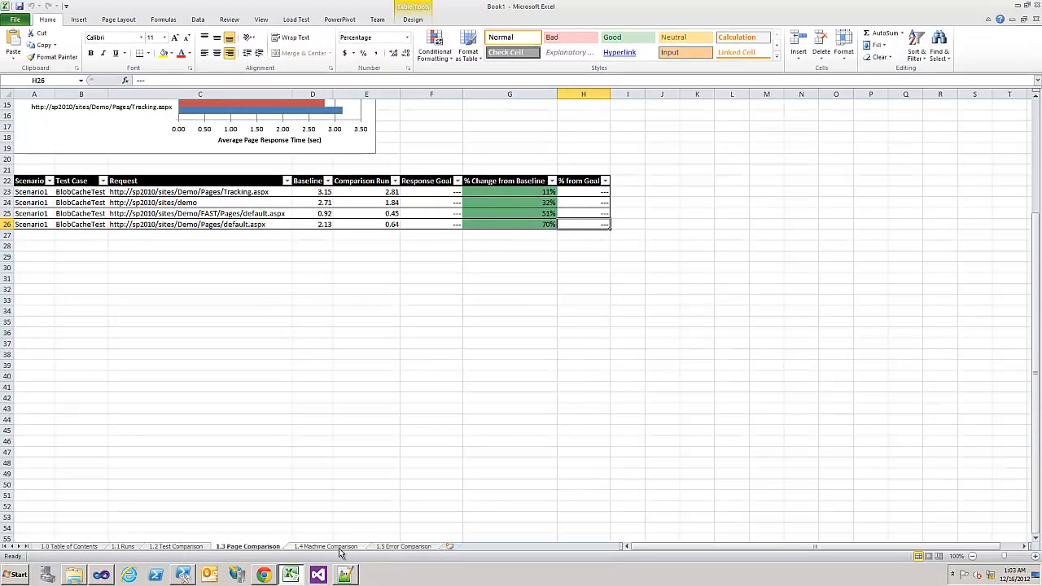
- Review the Machine and Error Comparison sheets, then return to Test Comparison
left_click(326, 547)
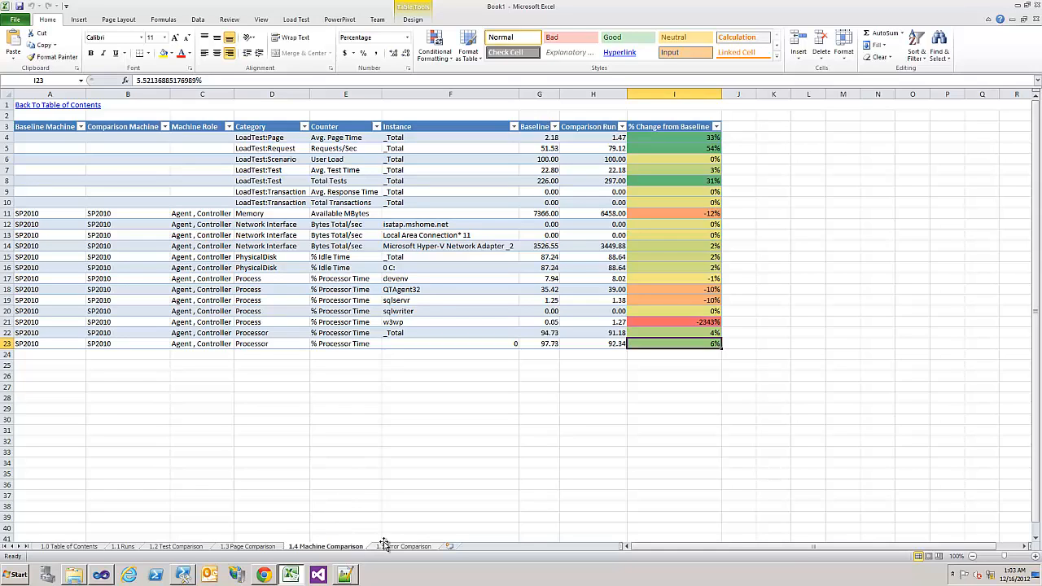
left_click(403, 547)
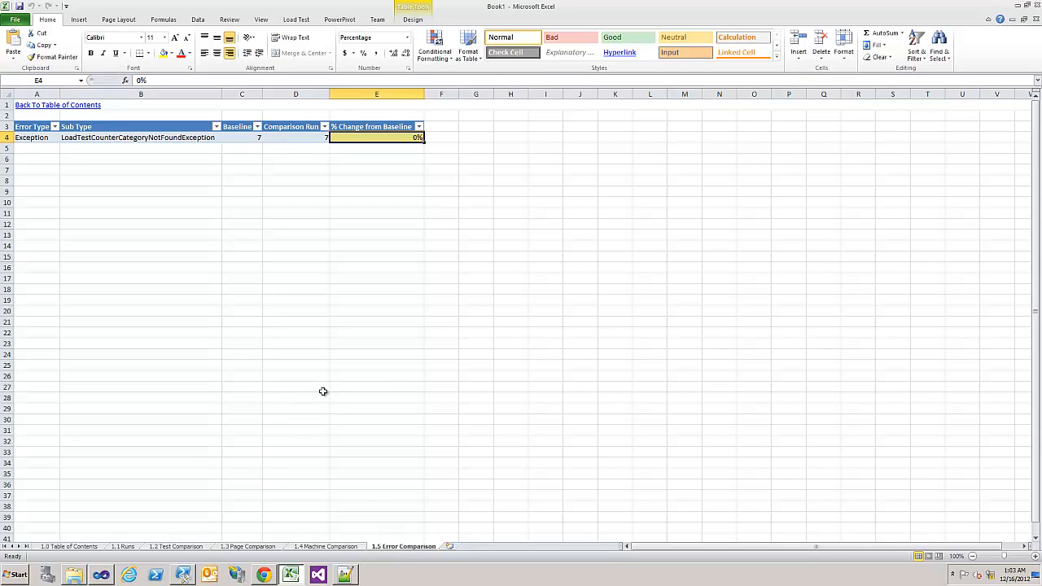
mouse_move(150, 550)
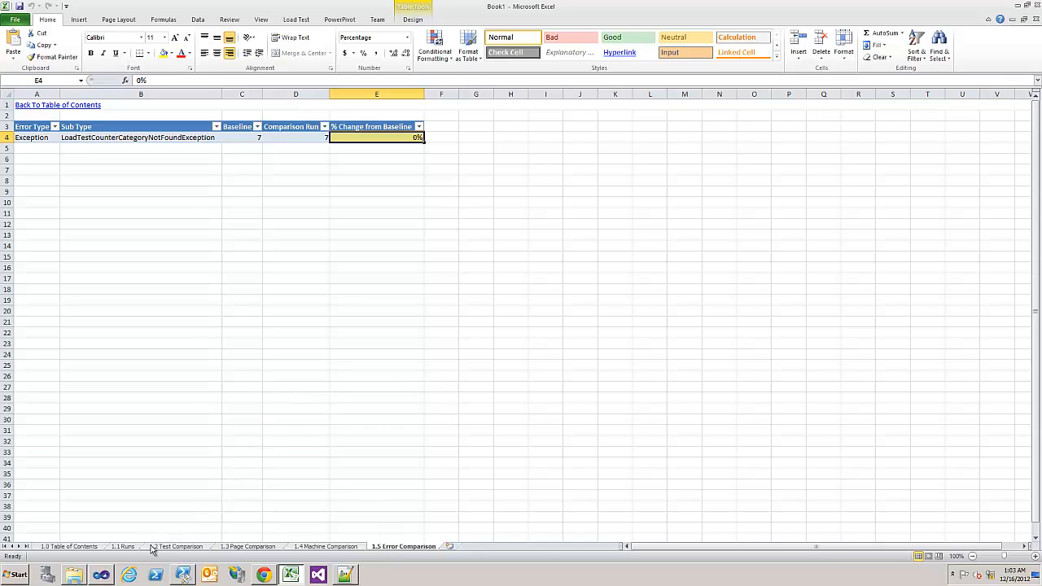
left_click(176, 547)
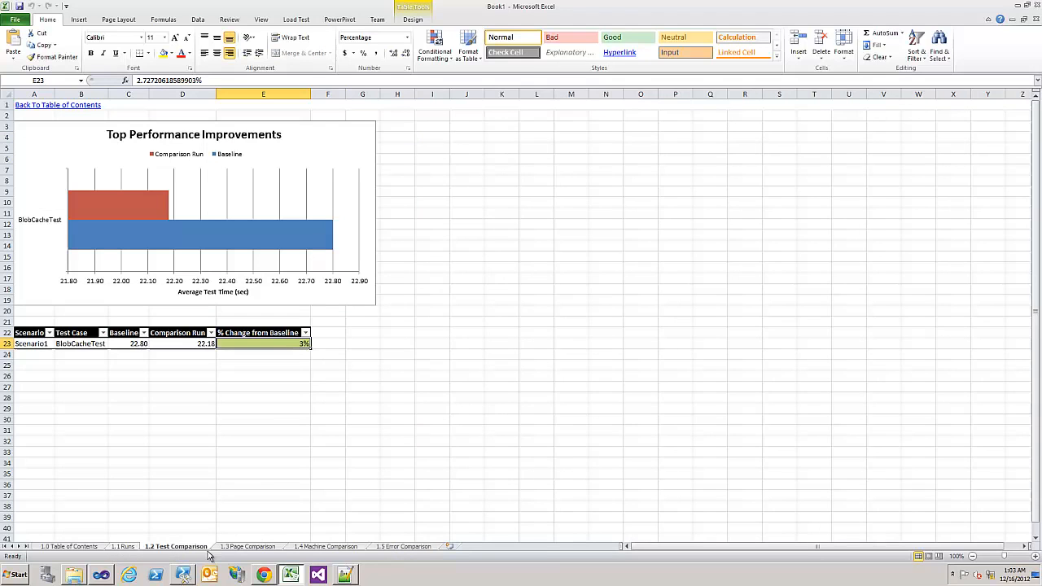